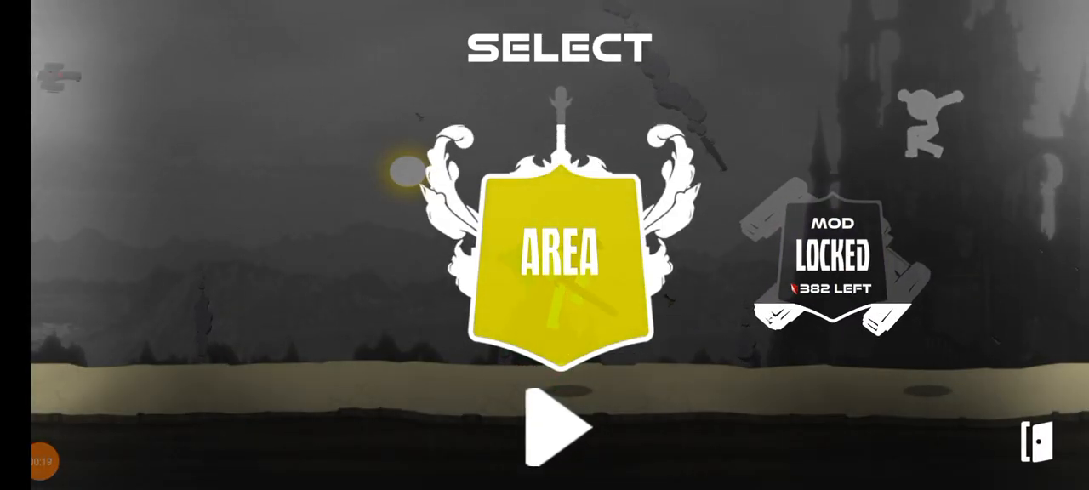
- Start the Area level from the Select screen, placing the sword hero before the castle
click(558, 427)
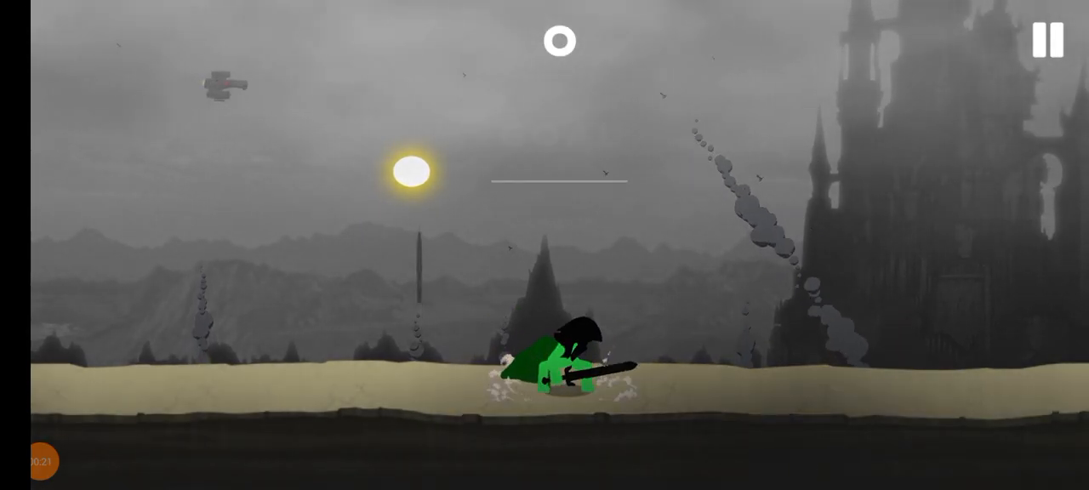